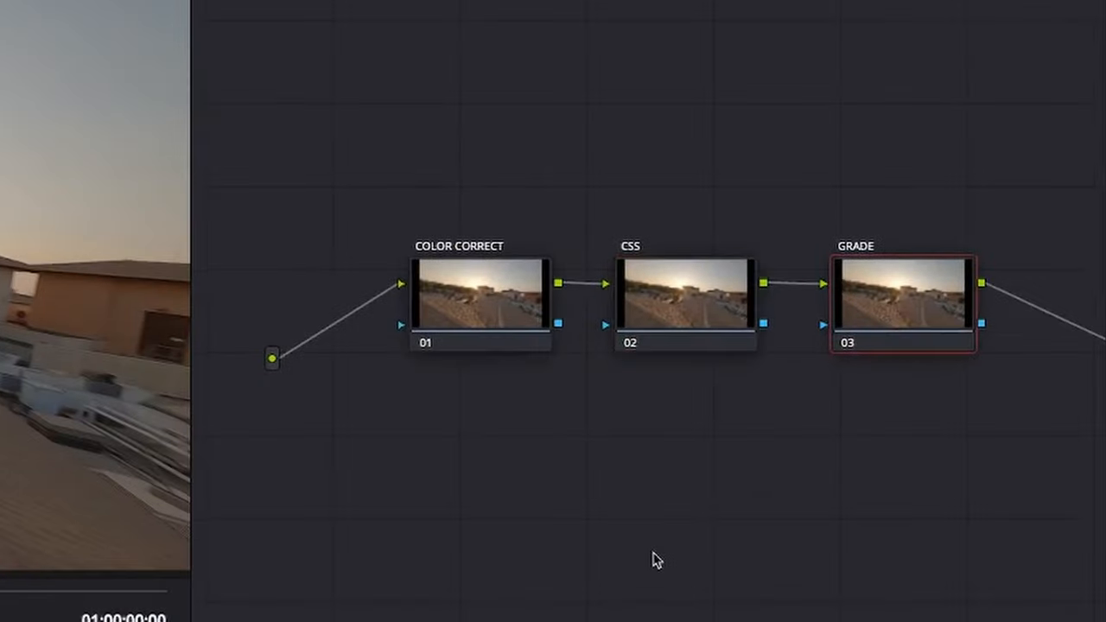
{"action": "mouse_move", "coordinate": [304, 152]}
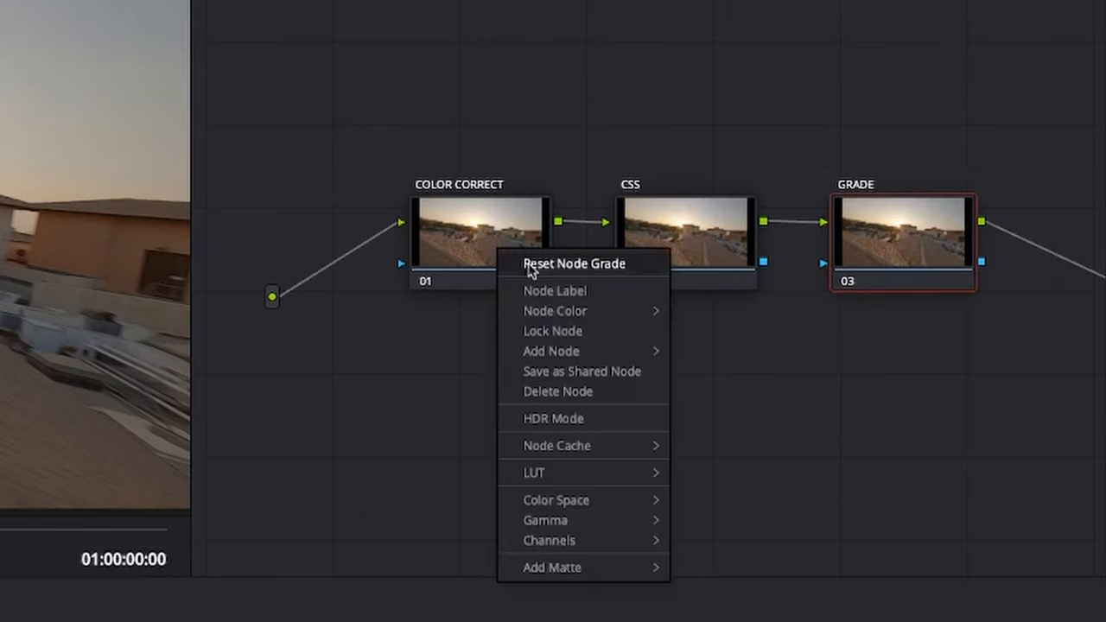
{"action": "mouse_move", "coordinate": [567, 290]}
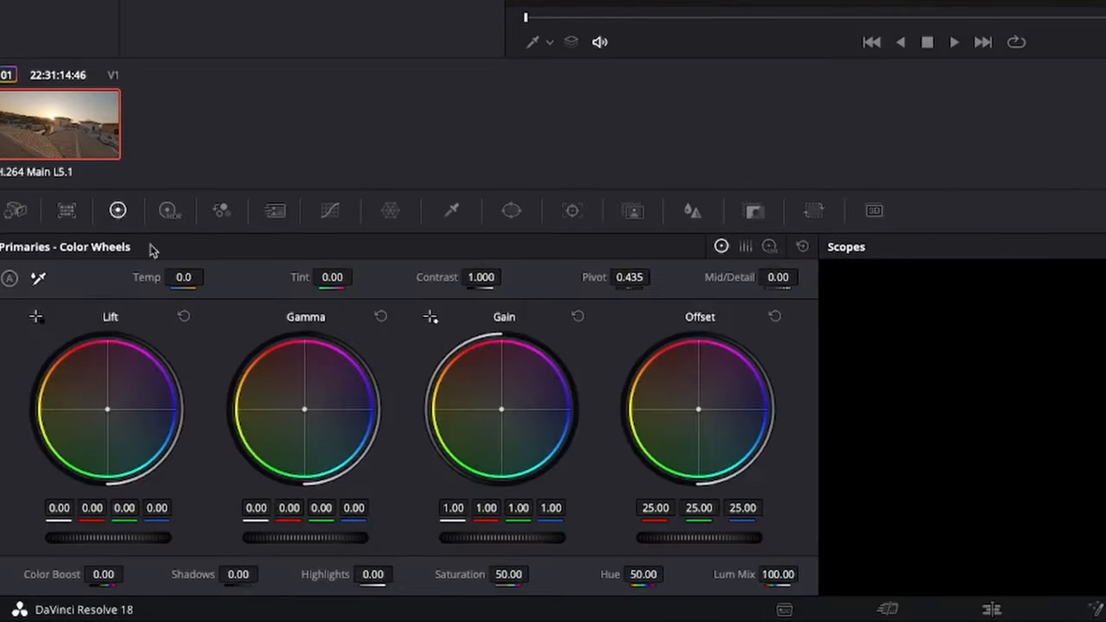
- Switch the Scopes panel from its current view to the Vectorscope
{"action": "left_click", "coordinate": [1000, 245]}
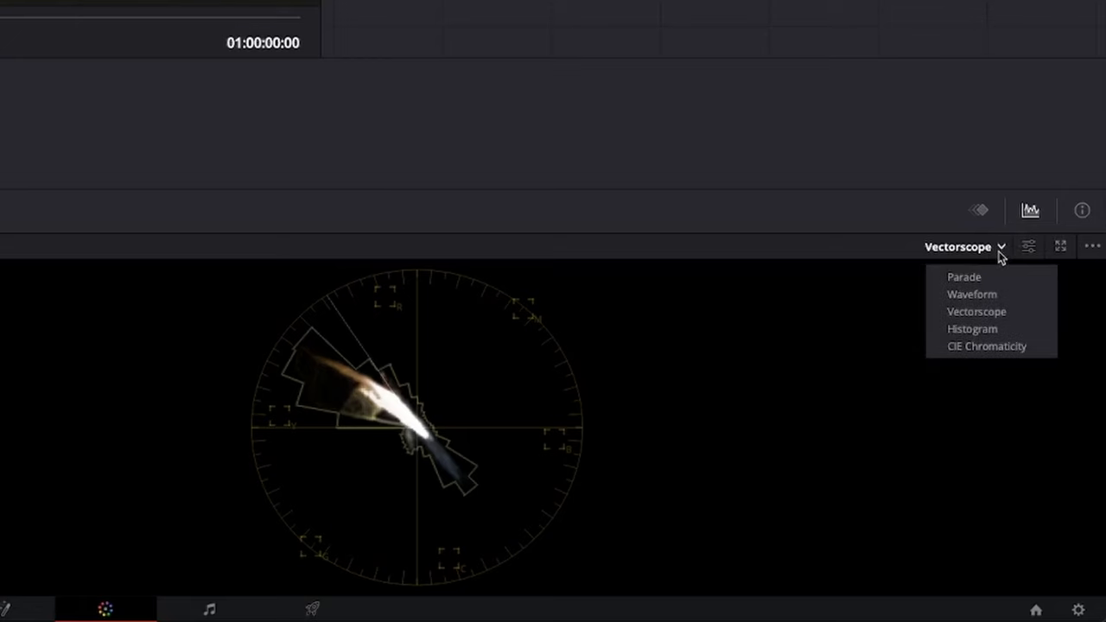
{"action": "left_click", "coordinate": [976, 311]}
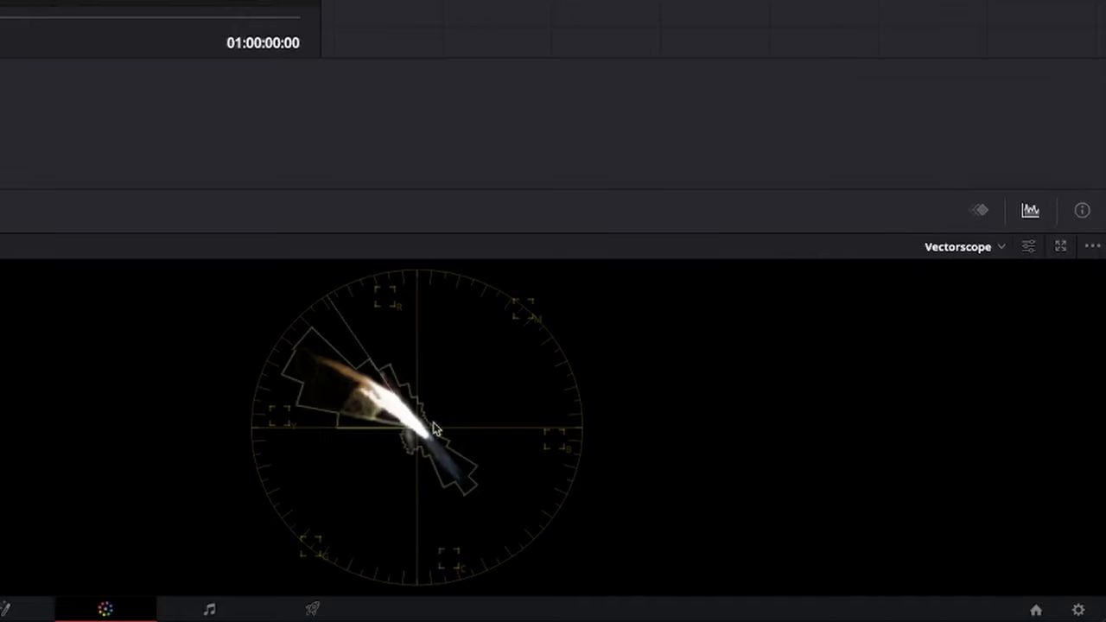
{"action": "mouse_move", "coordinate": [470, 480]}
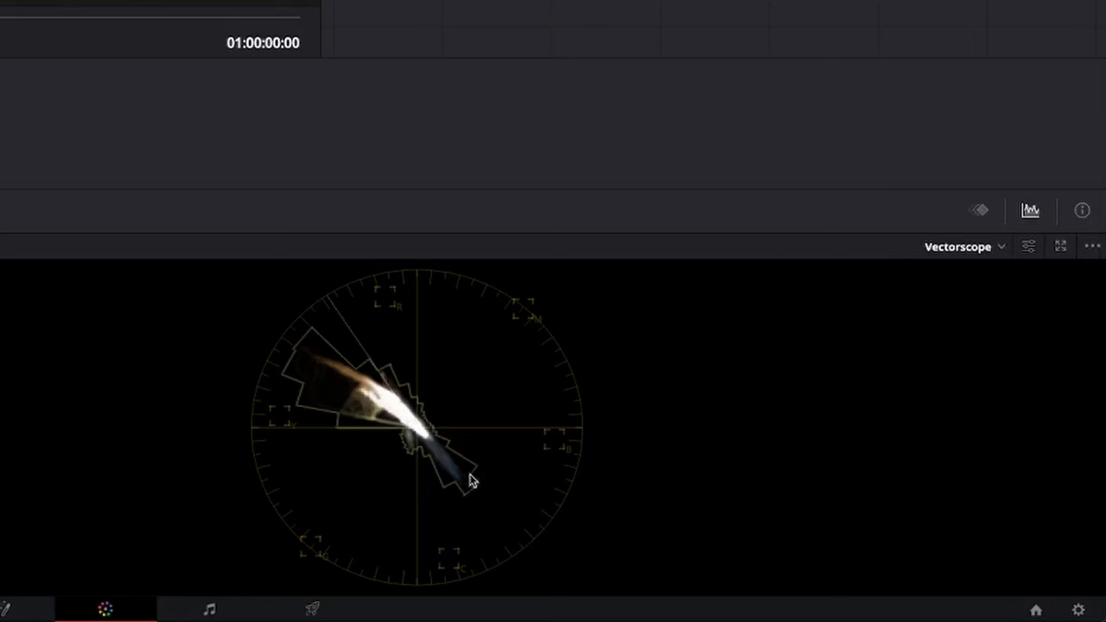
{"action": "mouse_move", "coordinate": [425, 504]}
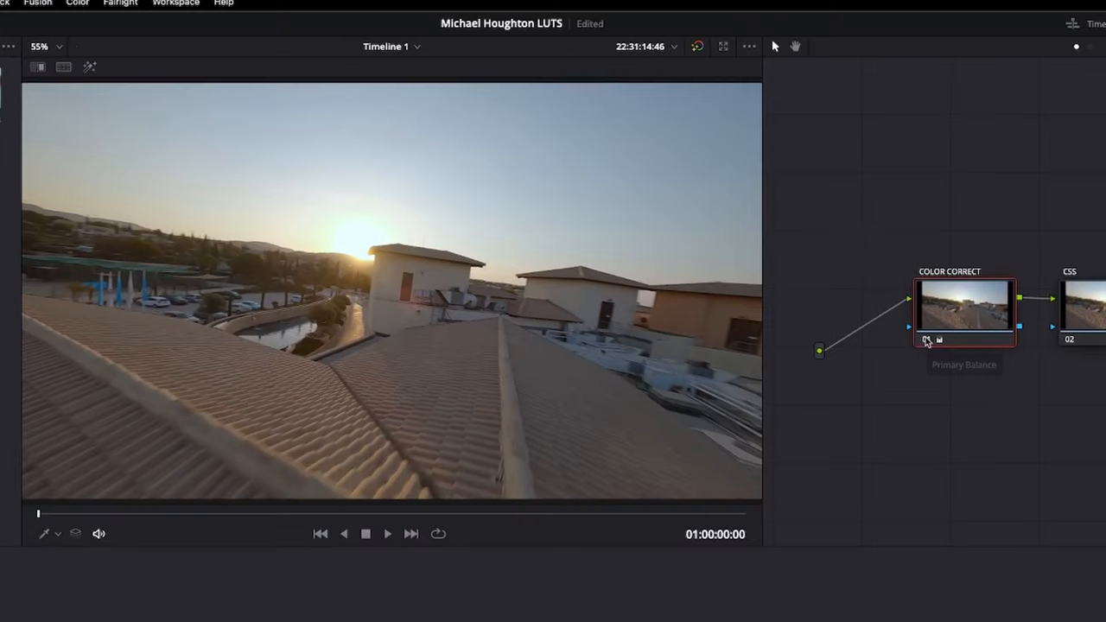
{"action": "mouse_move", "coordinate": [926, 339]}
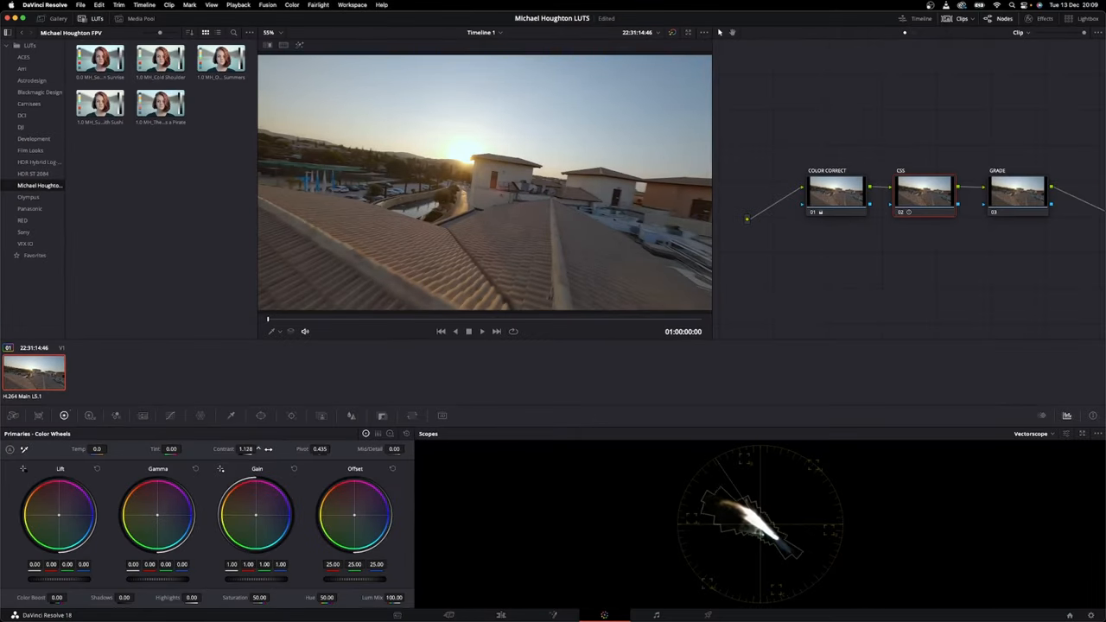
- On node 02, raise Contrast to 1.206 and Saturation to 55.40 in the primaries
{"action": "left_click_drag", "start_coordinate": [250, 449], "coordinate": [267, 449]}
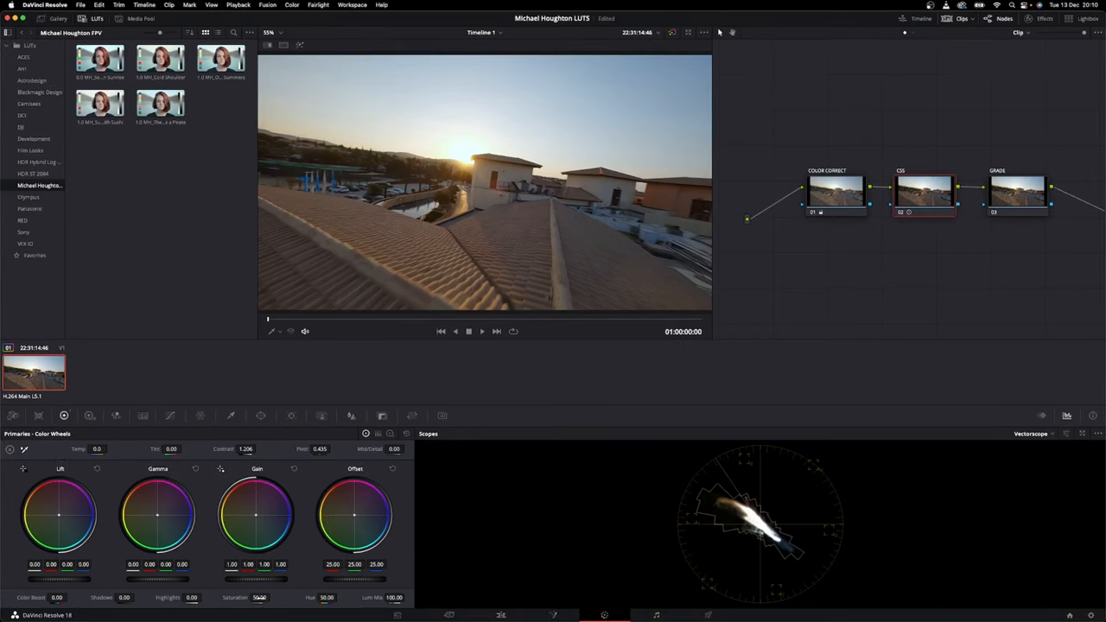
{"action": "left_click_drag", "start_coordinate": [259, 598], "coordinate": [275, 598]}
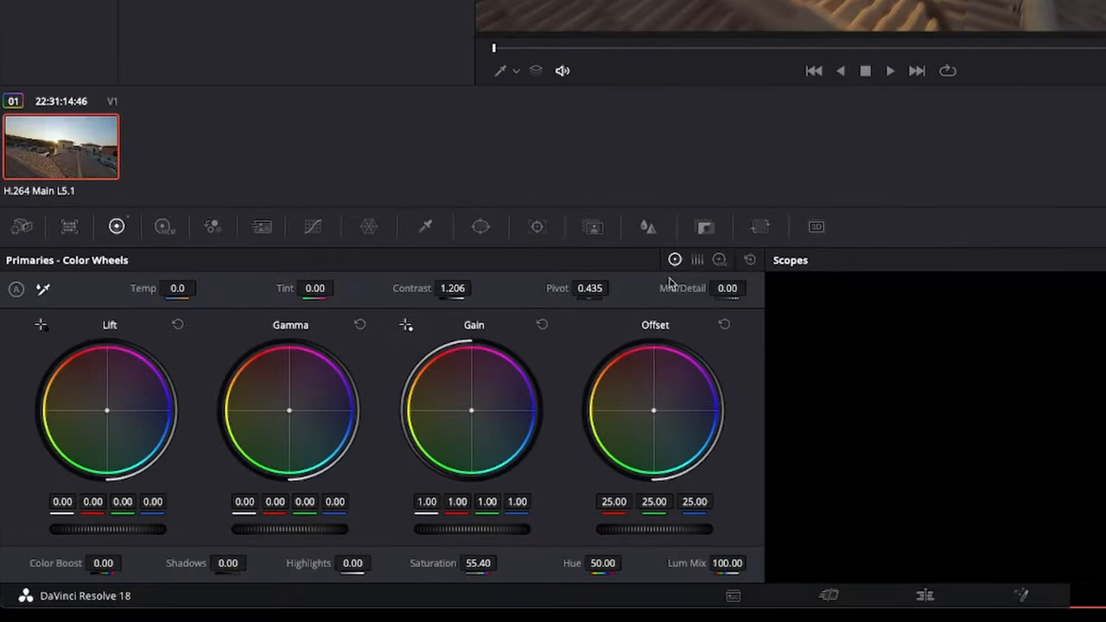
{"action": "mouse_move", "coordinate": [646, 232]}
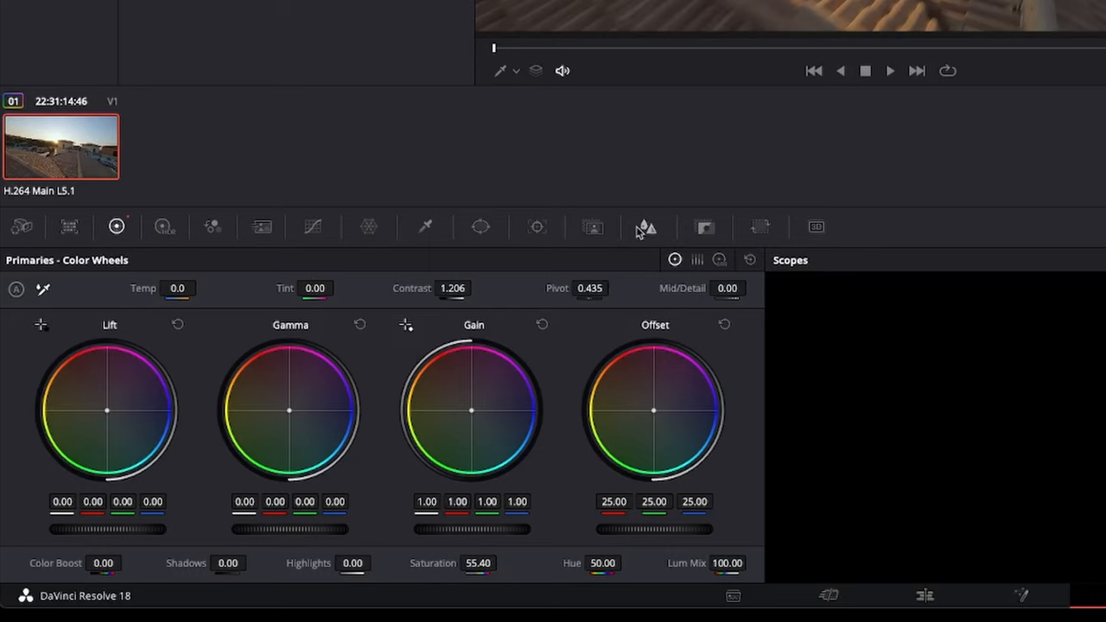
- Lower the linked Blur Radius to 0.48 to sharpen the clip slightly
{"action": "left_click", "coordinate": [646, 226]}
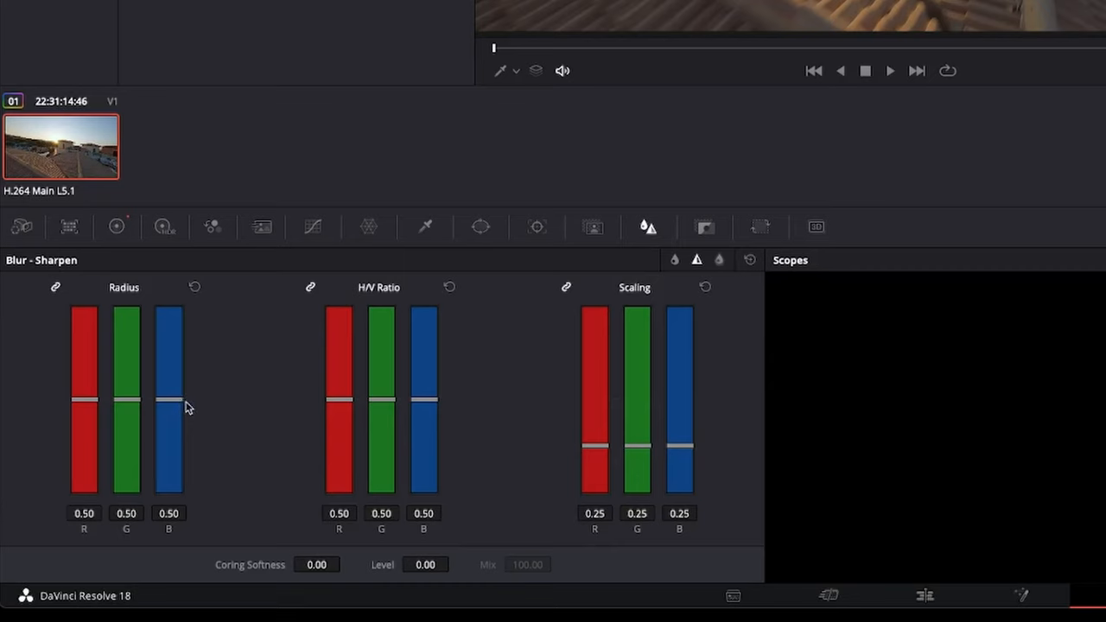
{"action": "left_click_drag", "start_coordinate": [190, 407], "coordinate": [190, 403]}
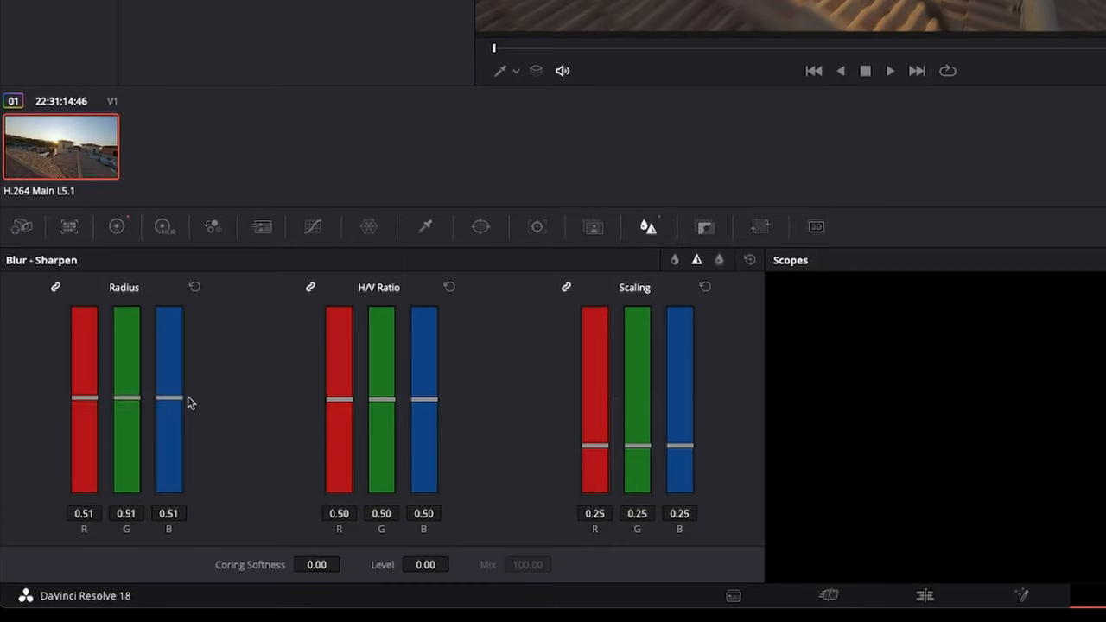
{"action": "left_click_drag", "start_coordinate": [170, 399], "coordinate": [169, 406]}
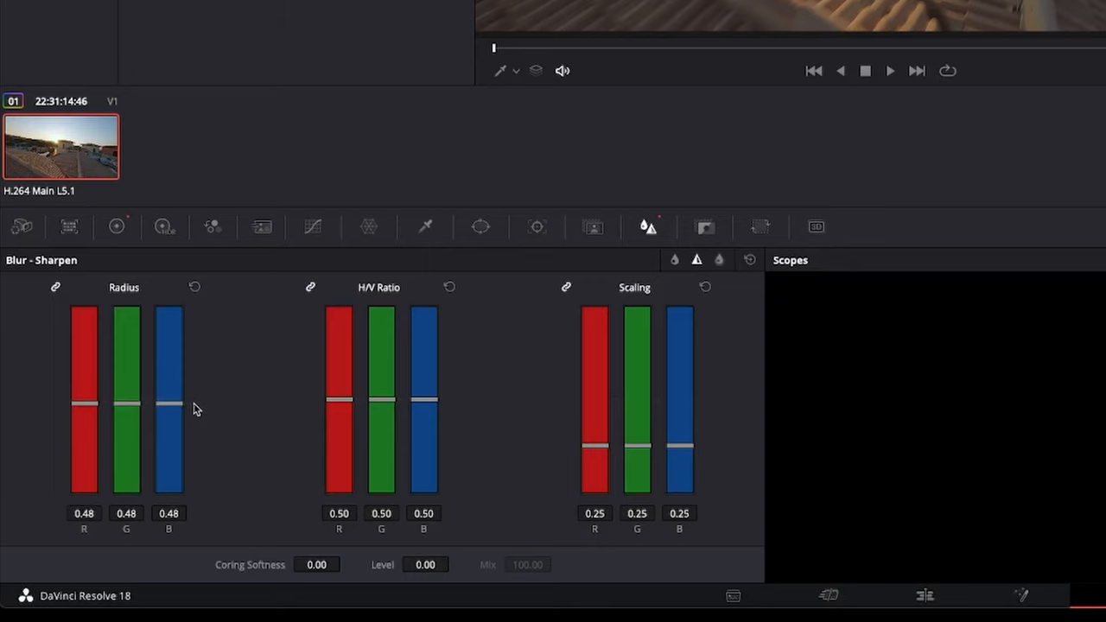
{"action": "mouse_move", "coordinate": [821, 36]}
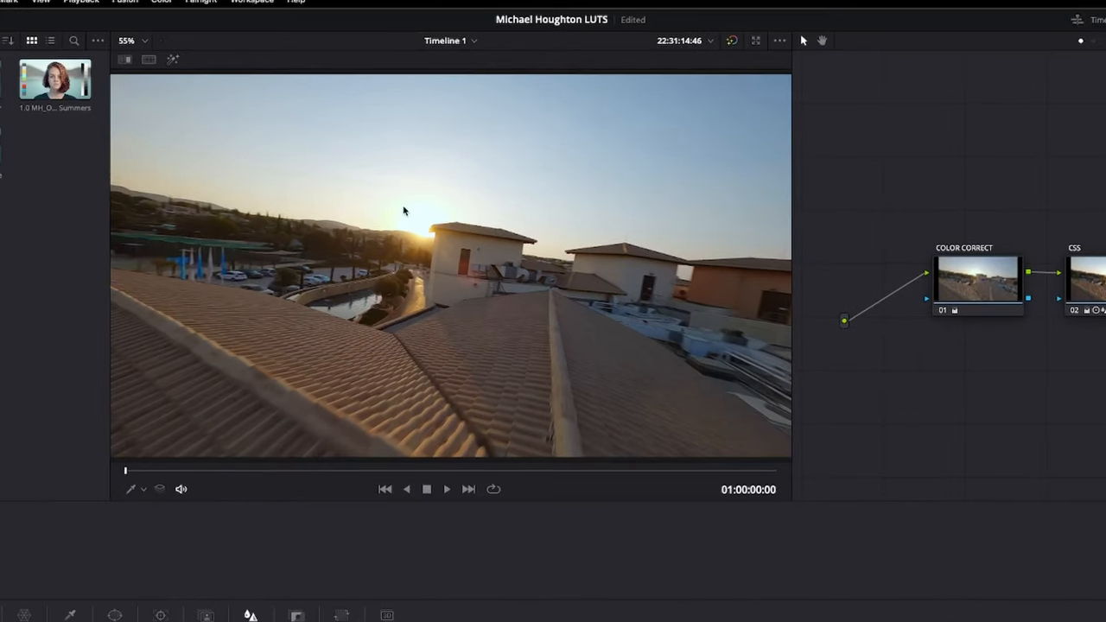
{"action": "mouse_move", "coordinate": [618, 427]}
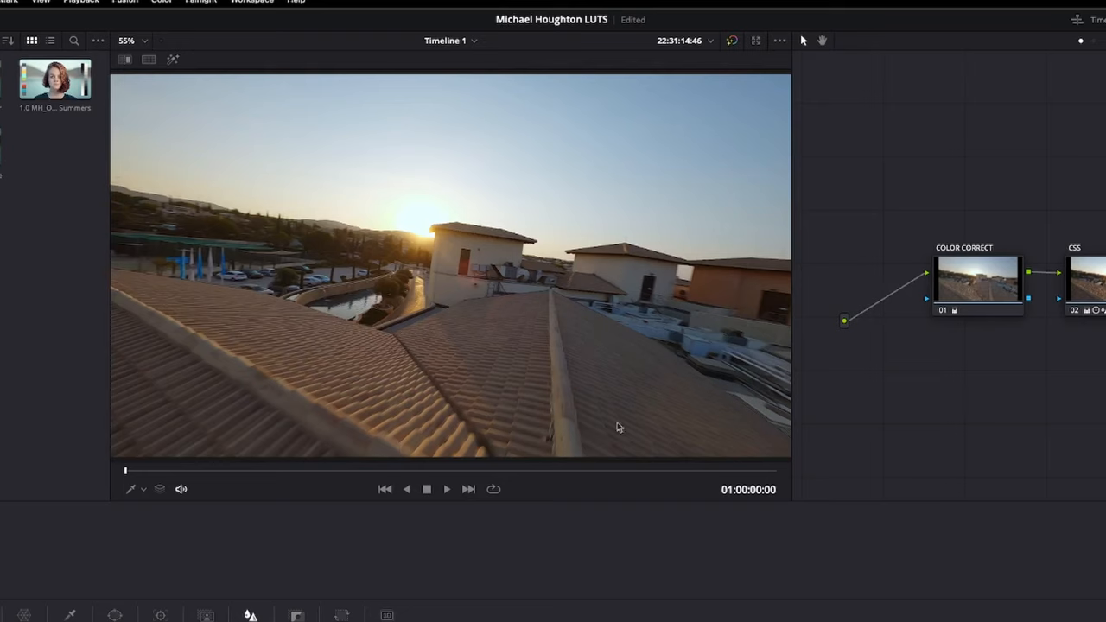
{"action": "mouse_move", "coordinate": [176, 265]}
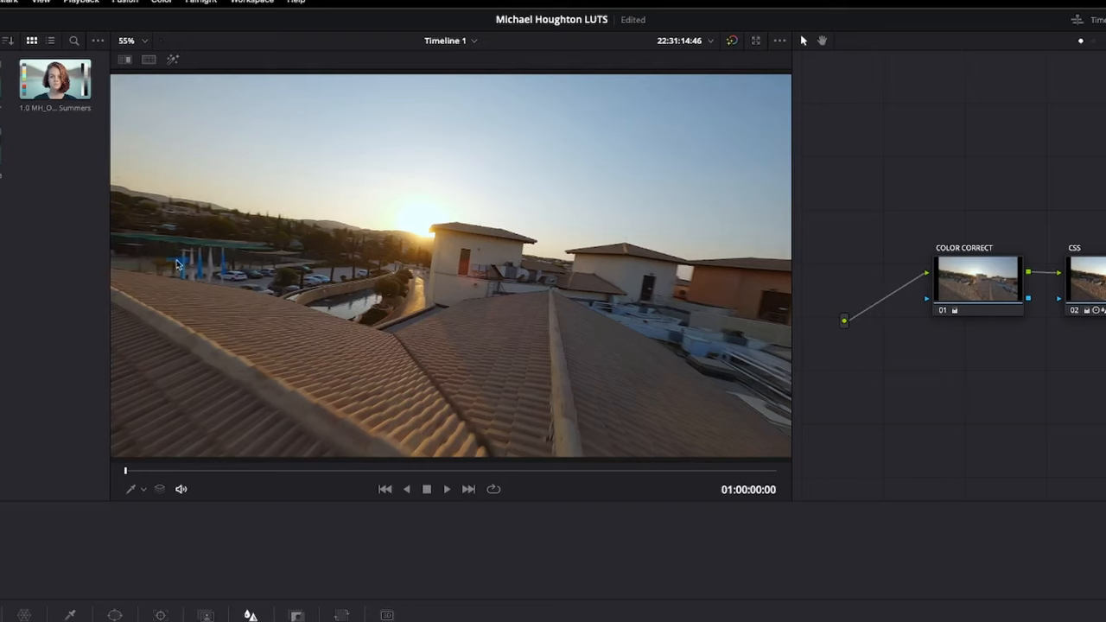
{"action": "mouse_move", "coordinate": [581, 425]}
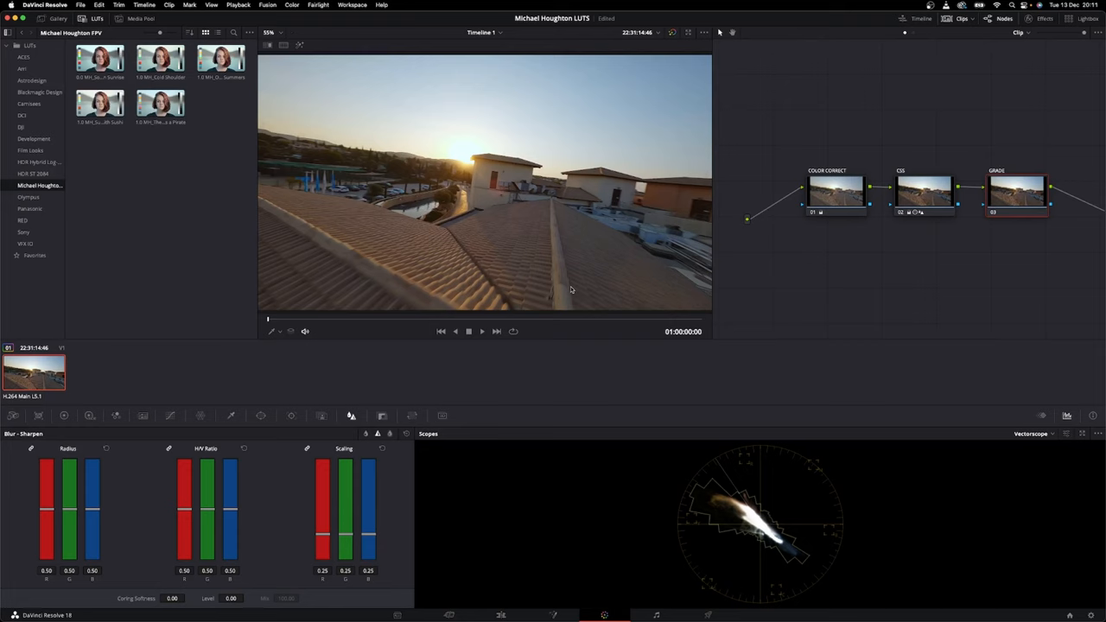
{"action": "mouse_move", "coordinate": [231, 416]}
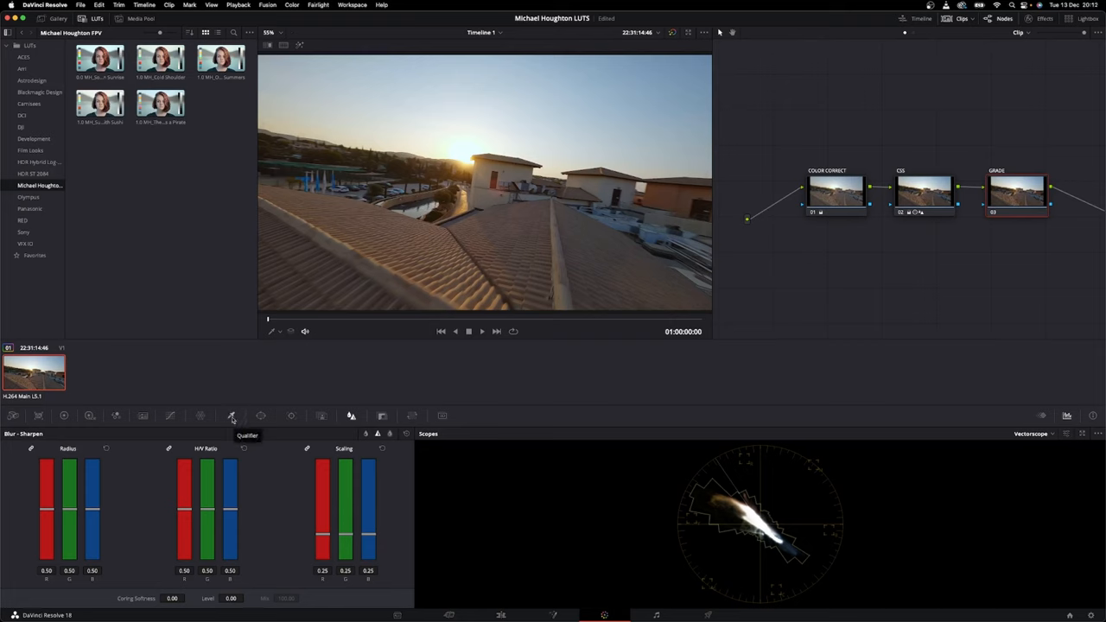
- Bring up the Qualifier controls for node 03 (GRADE)
{"action": "left_click", "coordinate": [231, 415]}
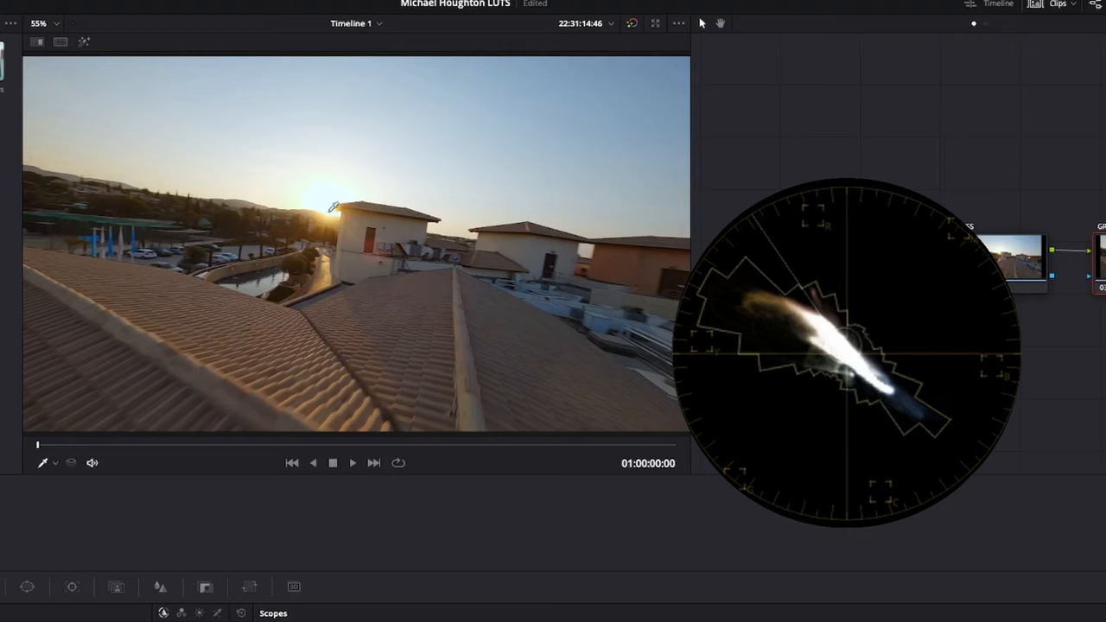
{"action": "mouse_move", "coordinate": [316, 209]}
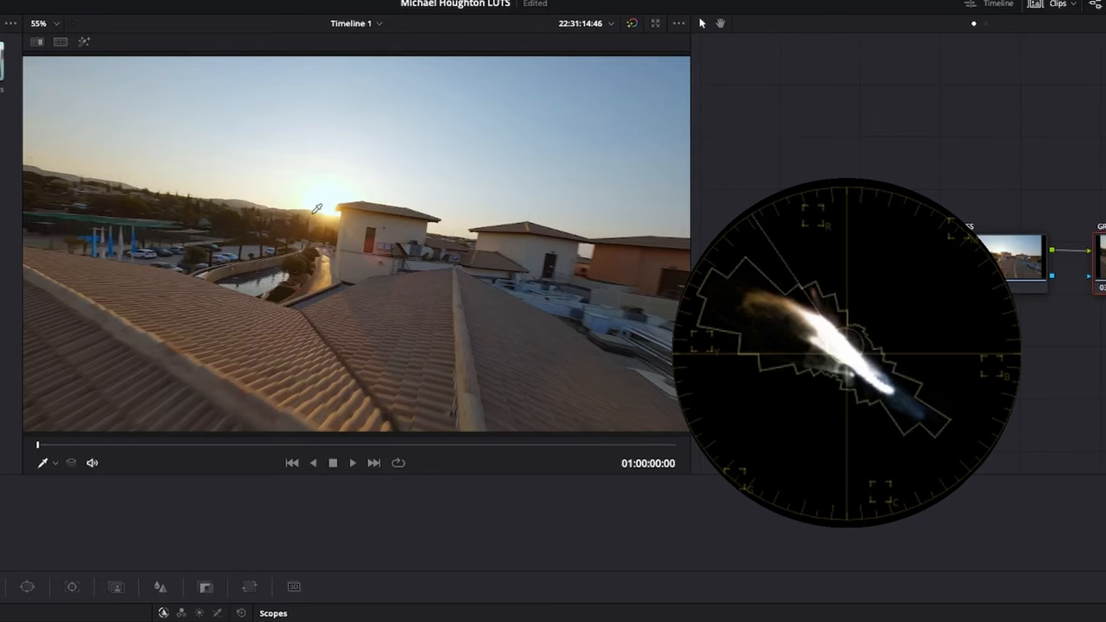
- Apply the Six Vector - Red preset from the Color menu to the GRADE node
{"action": "left_click", "coordinate": [353, 7]}
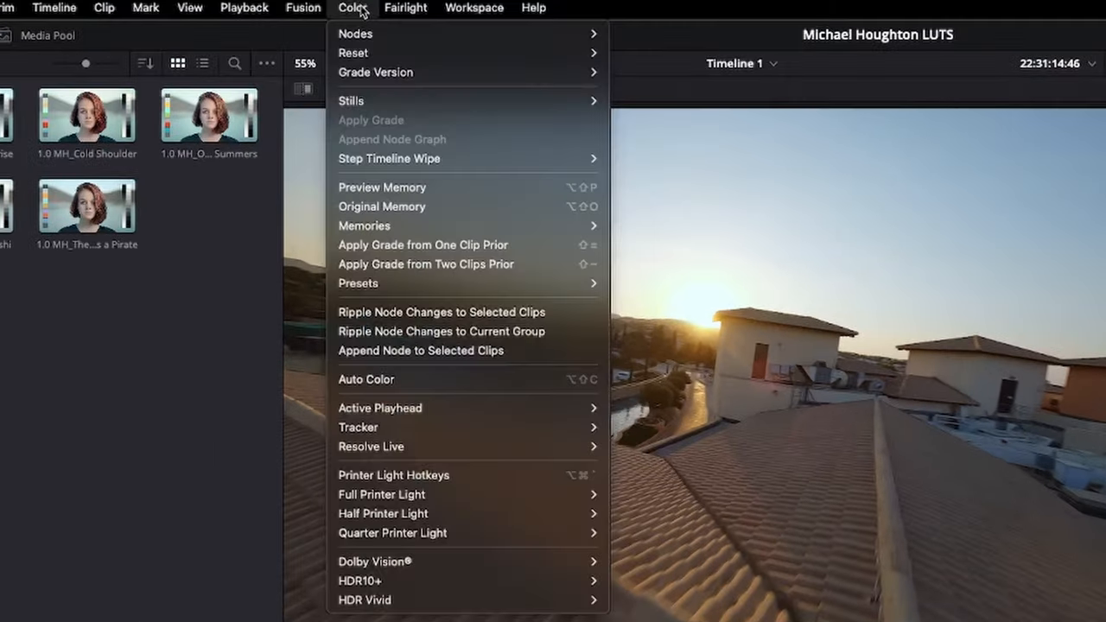
{"action": "mouse_move", "coordinate": [358, 283]}
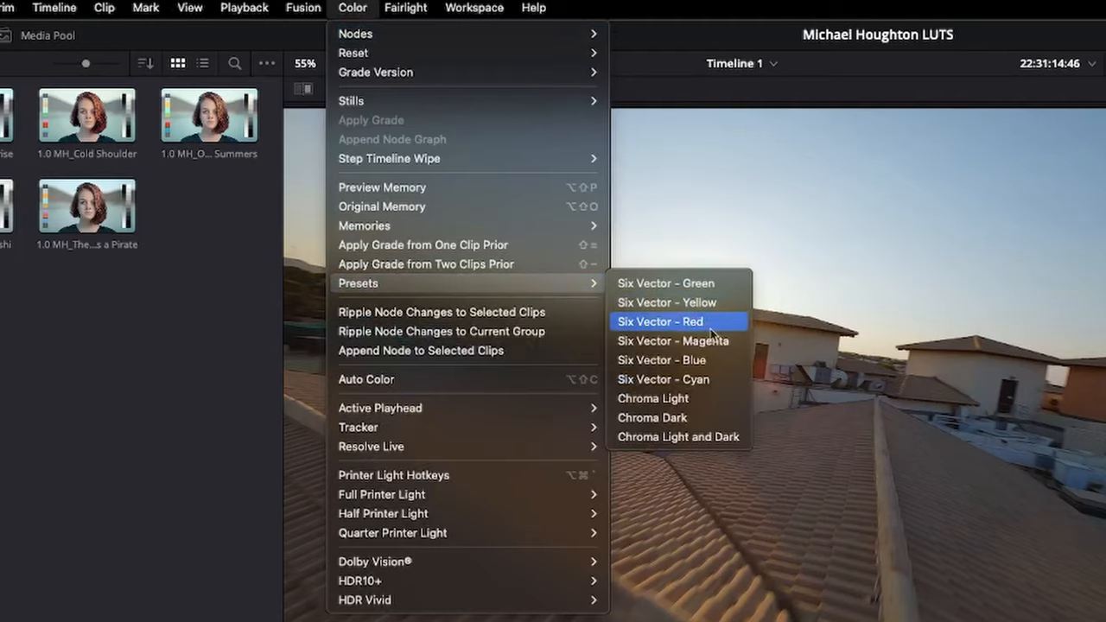
{"action": "left_click", "coordinate": [660, 319]}
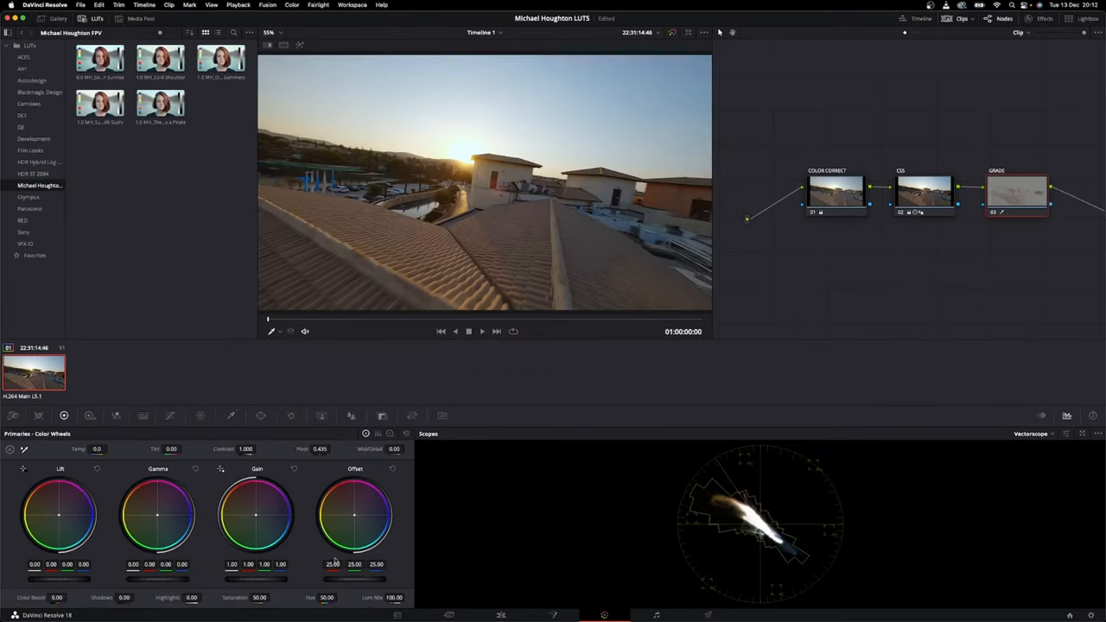
{"action": "mouse_move", "coordinate": [355, 518]}
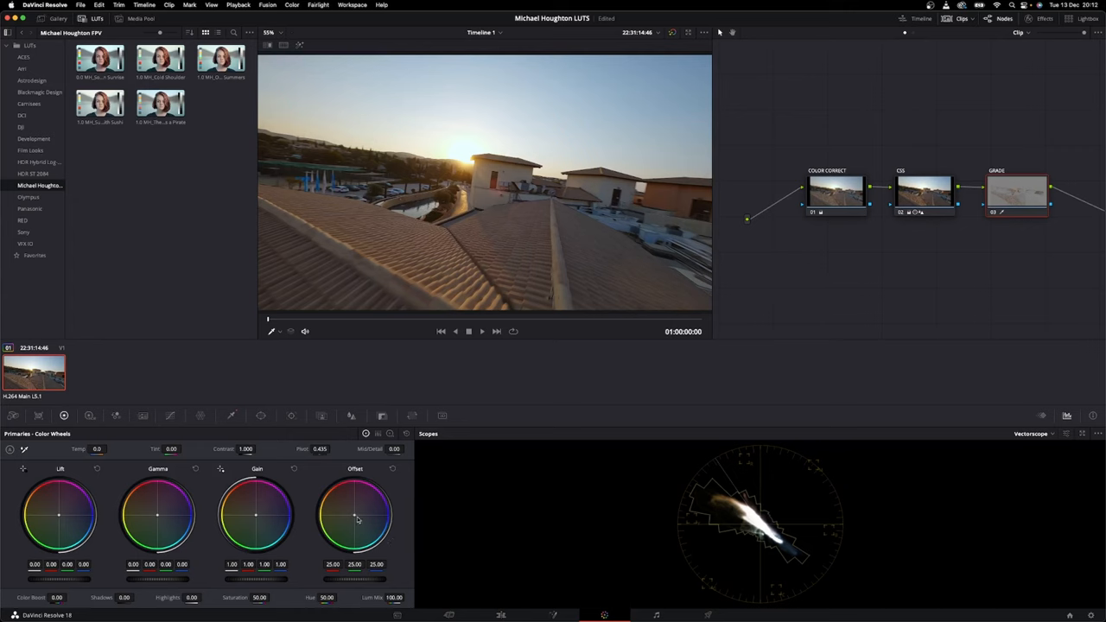
- Push the Offset wheel toward orange for a warmer overall balance
{"action": "left_click_drag", "start_coordinate": [356, 518], "coordinate": [344, 511]}
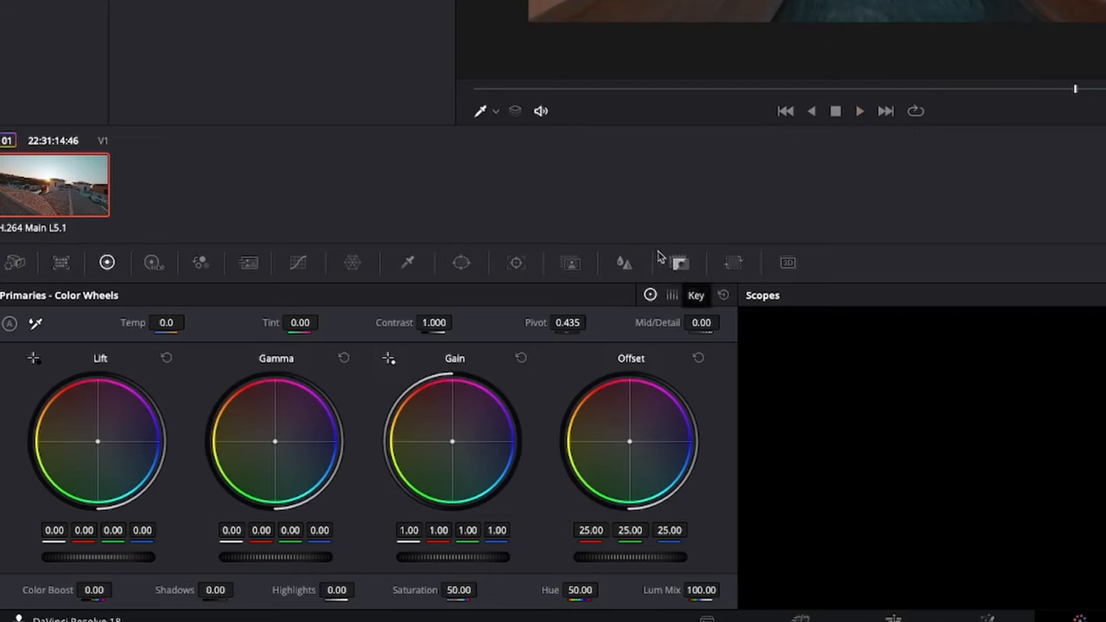
- Reduce the GRADE node's Key Output Gain to 0.866 to soften its effect
{"action": "left_click", "coordinate": [677, 263]}
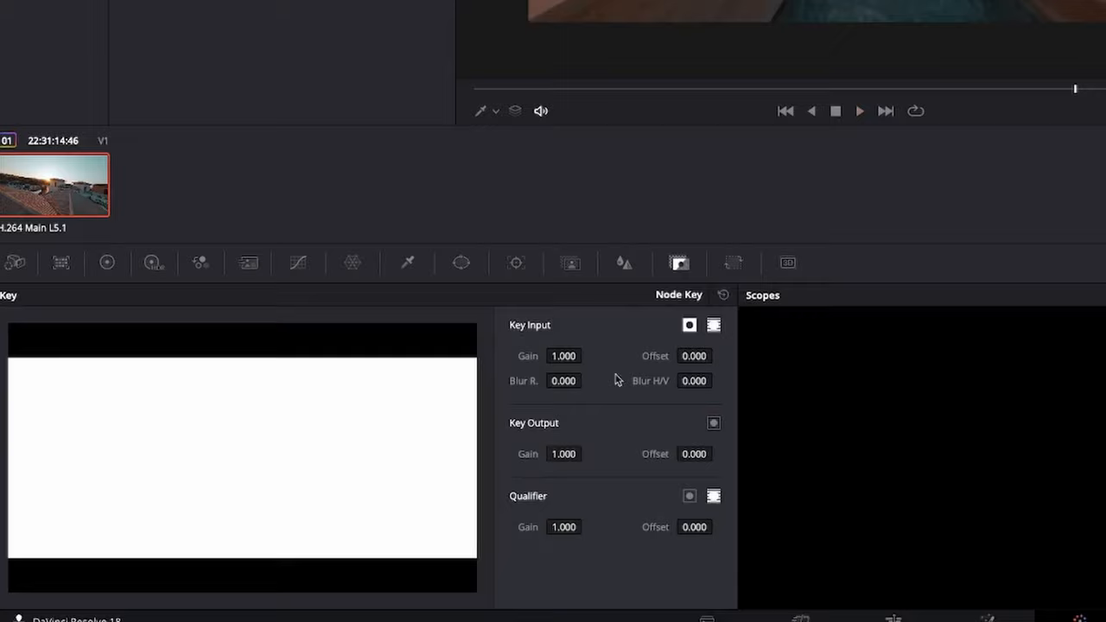
{"action": "left_click_drag", "start_coordinate": [570, 453], "coordinate": [536, 453]}
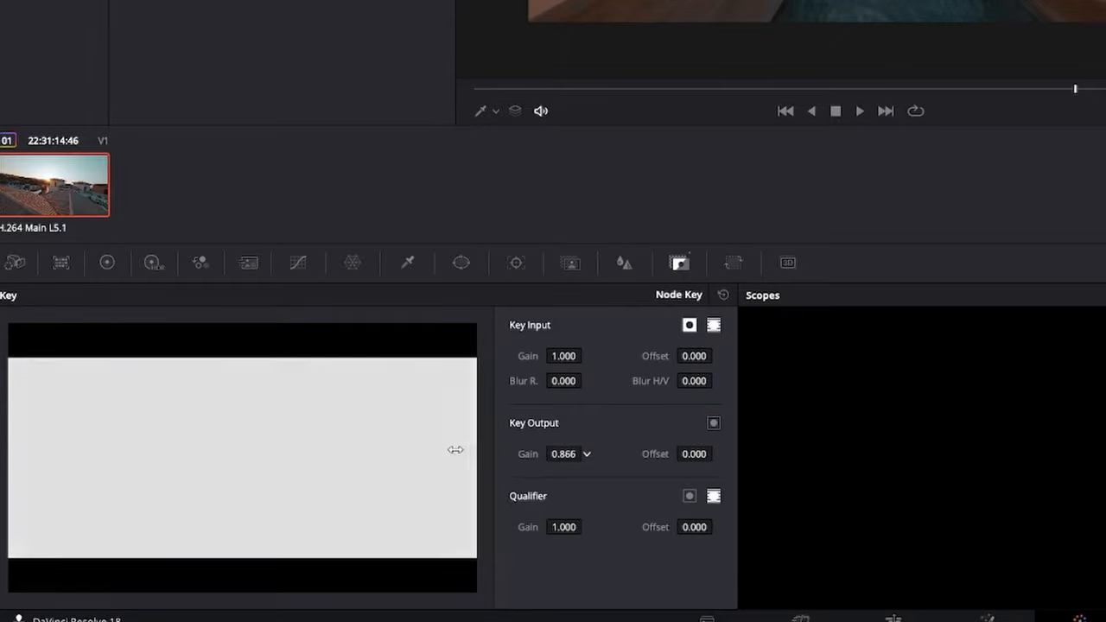